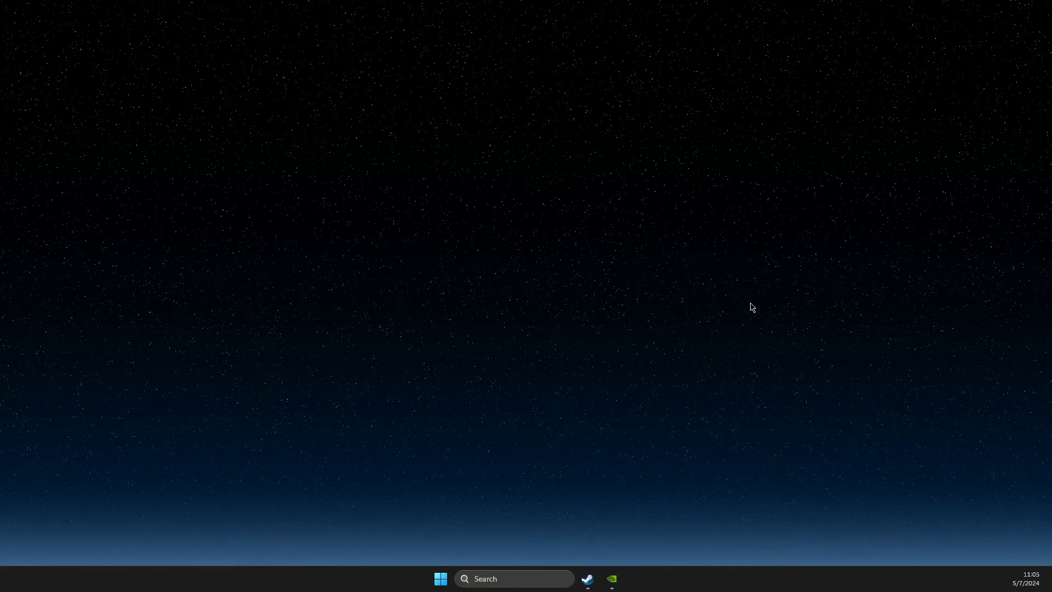
mouse_move(707, 277)
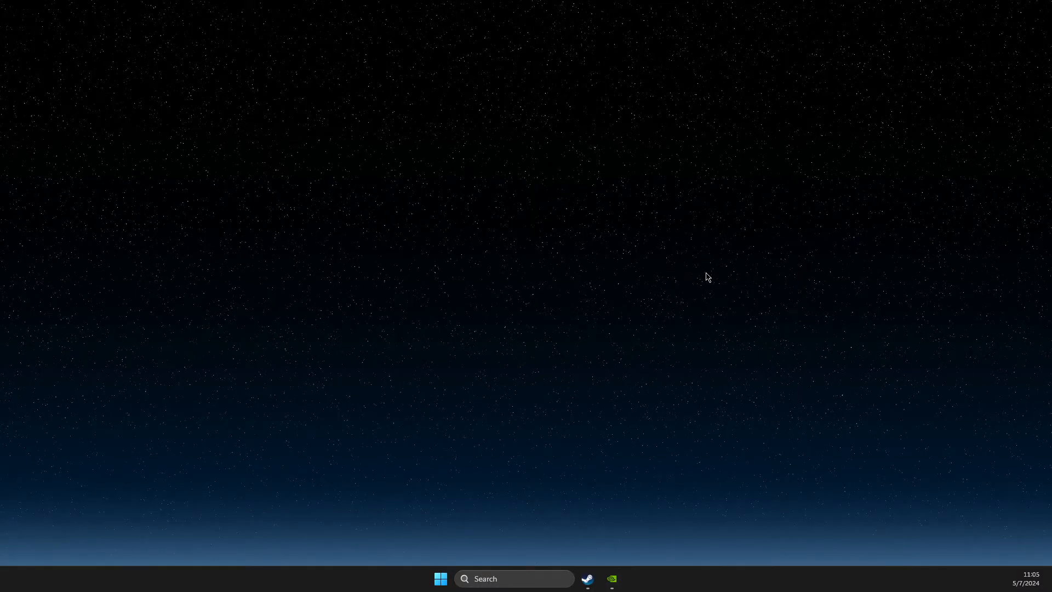
mouse_move(535, 194)
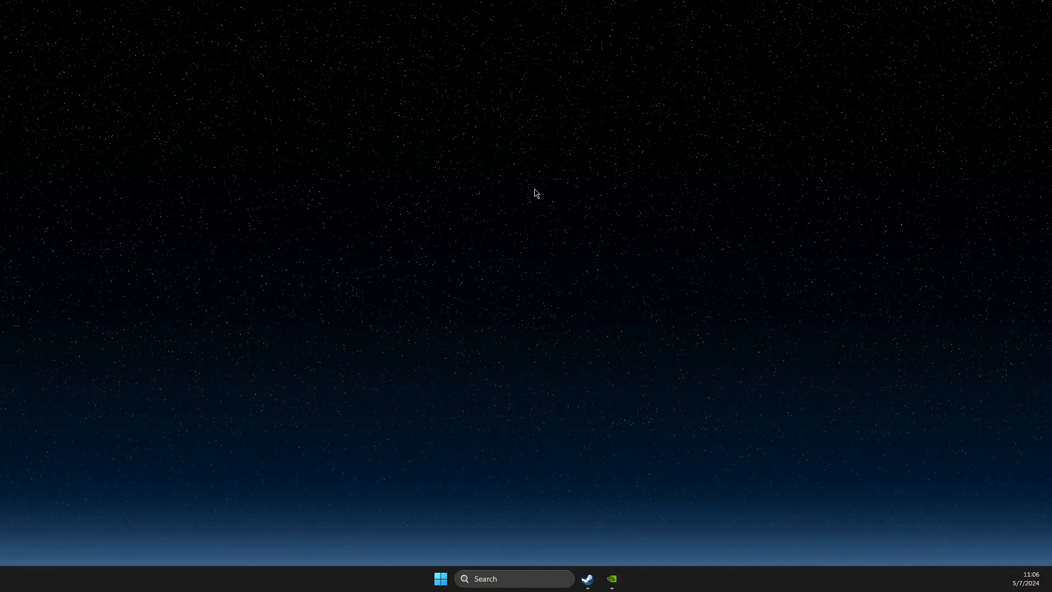
- Launch the NVIDIA Control Panel from the desktop right-click menu
right_click(535, 194)
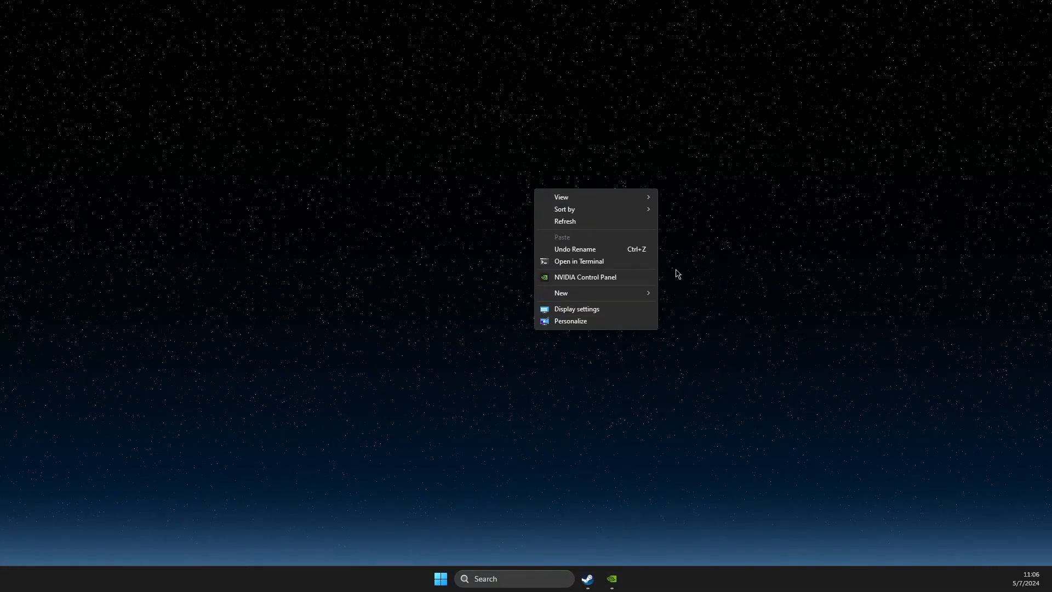
mouse_move(621, 281)
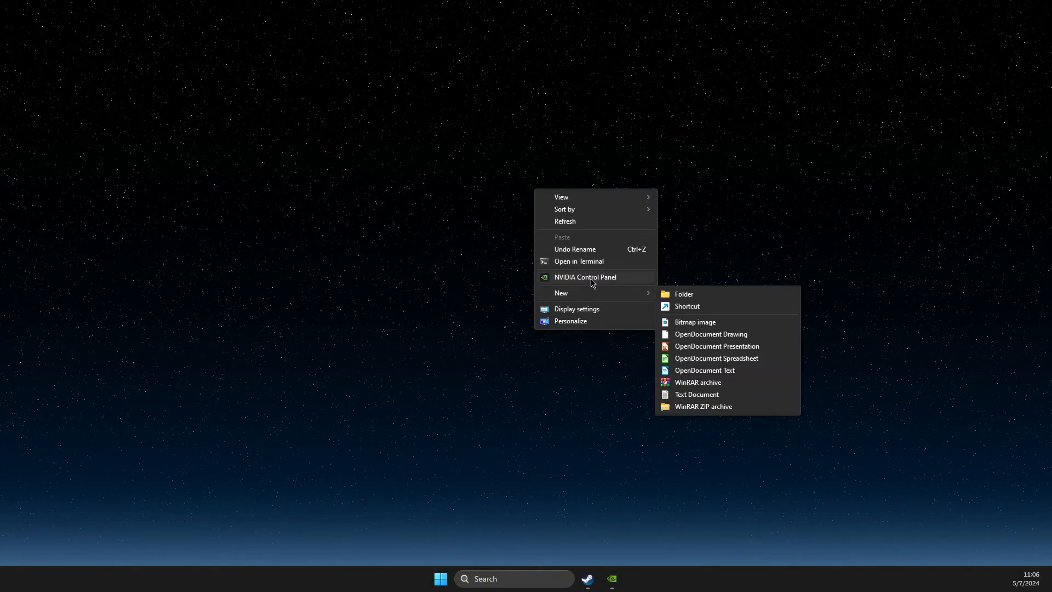
click(743, 371)
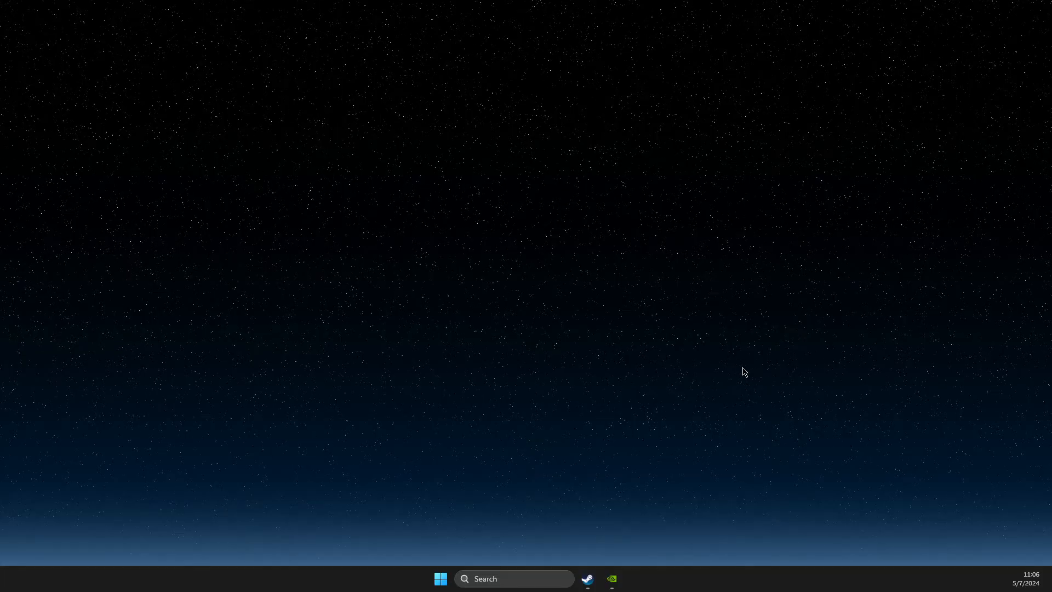
- Go to Display > Adjust desktop color settings for the first display
click(611, 578)
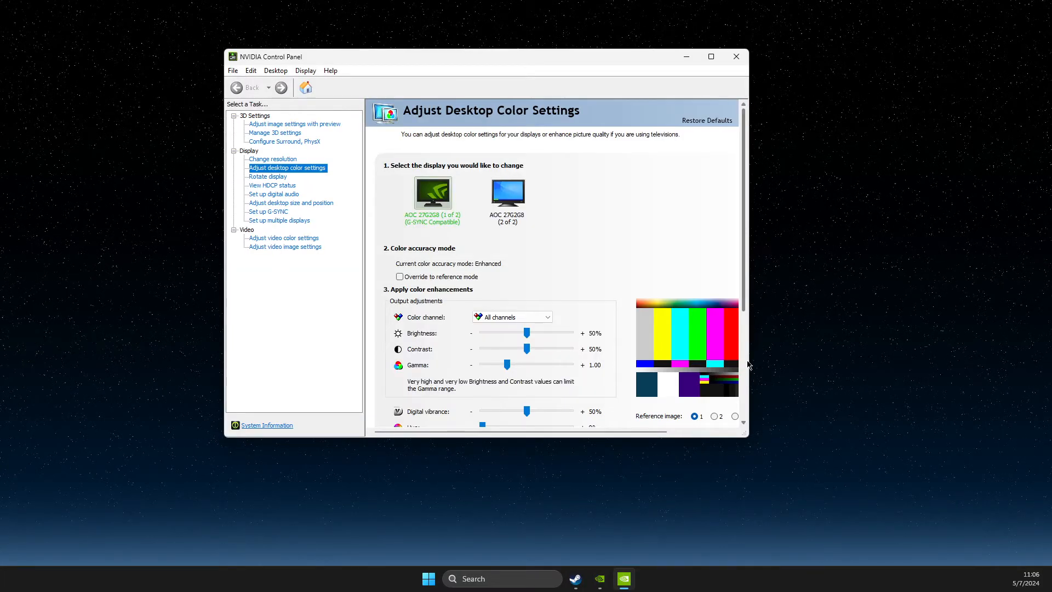
mouse_move(402, 173)
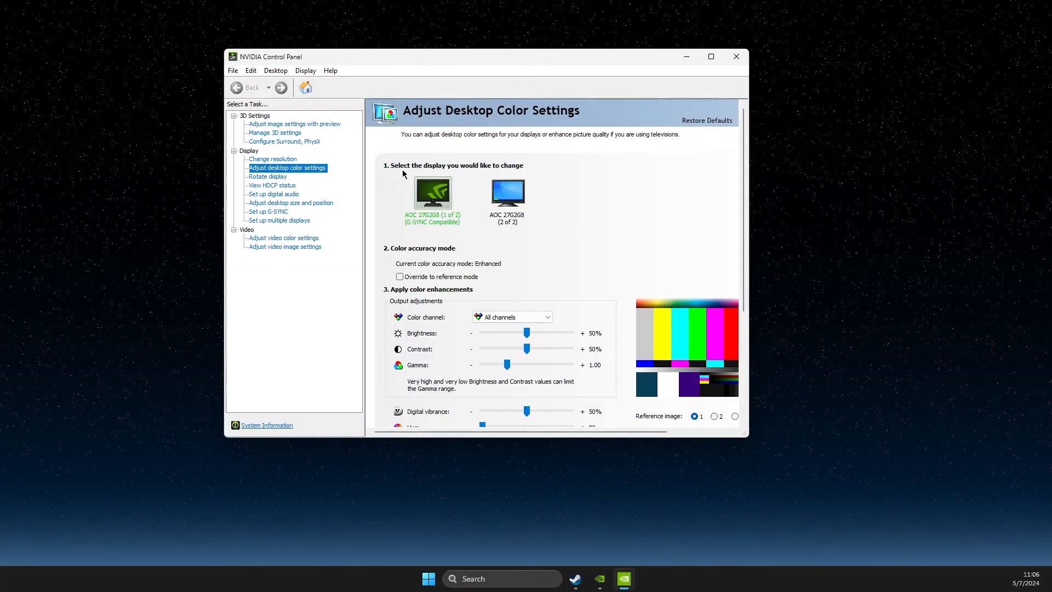
mouse_move(257, 171)
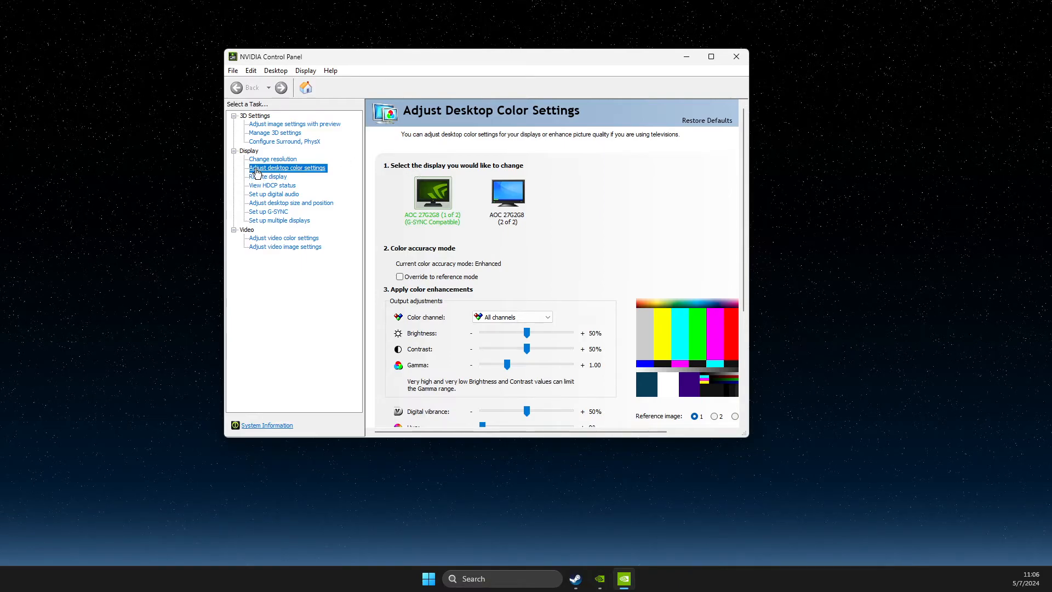
mouse_move(254, 173)
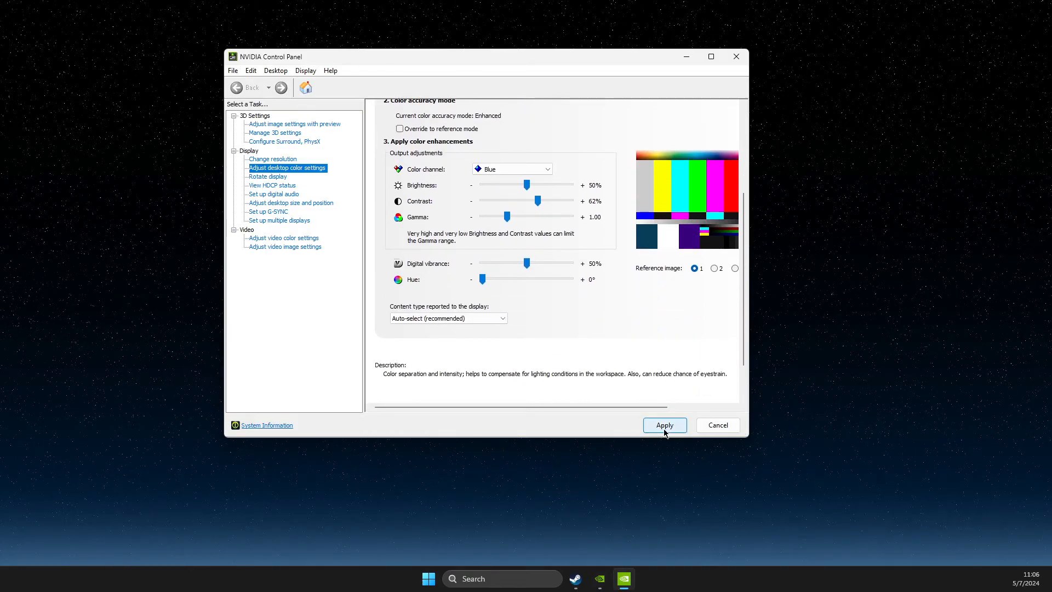
- Apply the blue-channel changes, keeping contrast at 62%
click(664, 424)
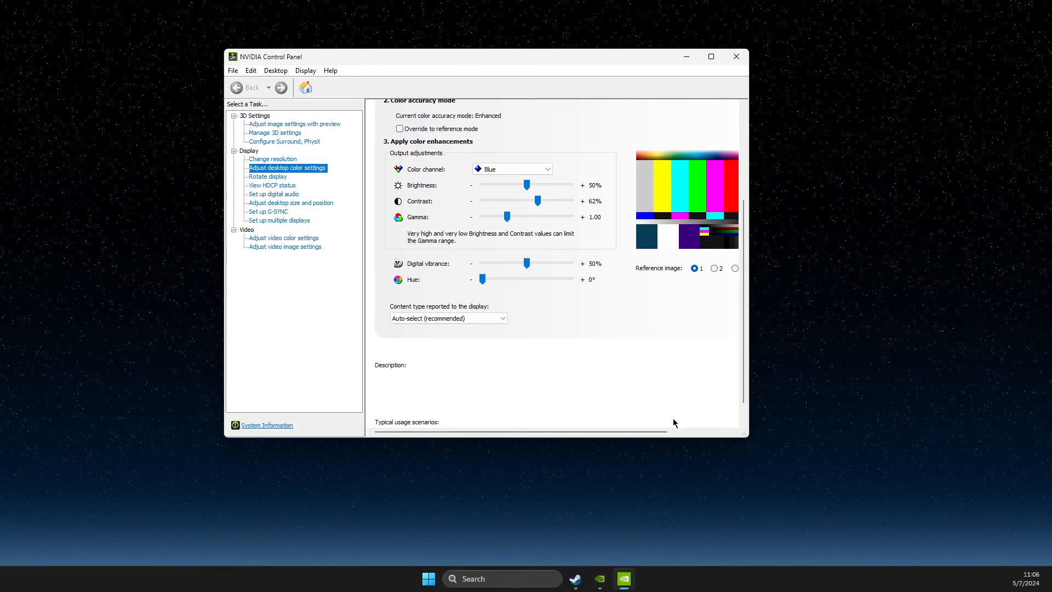
mouse_move(732, 97)
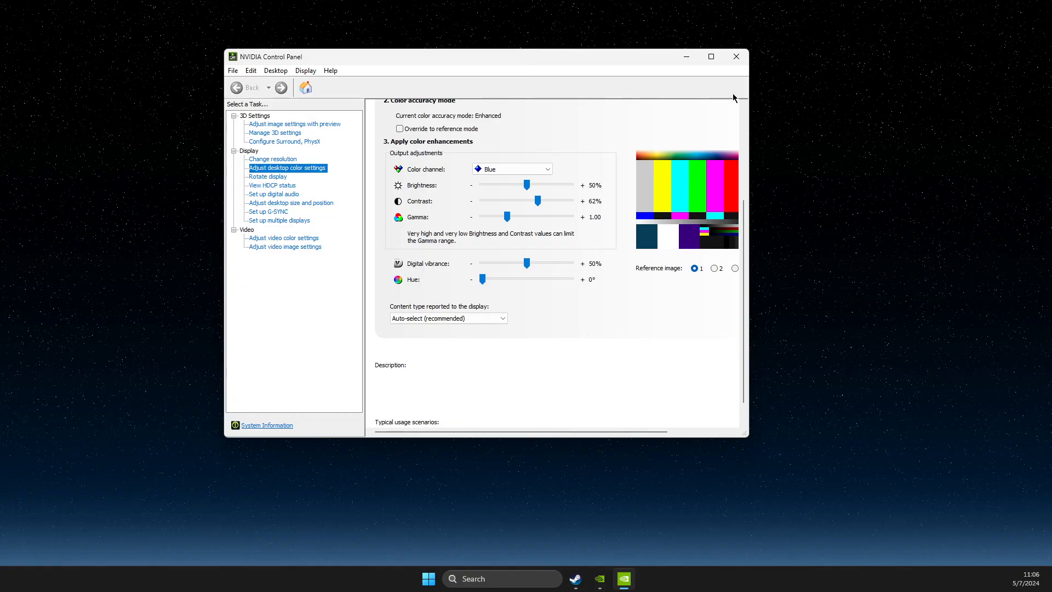